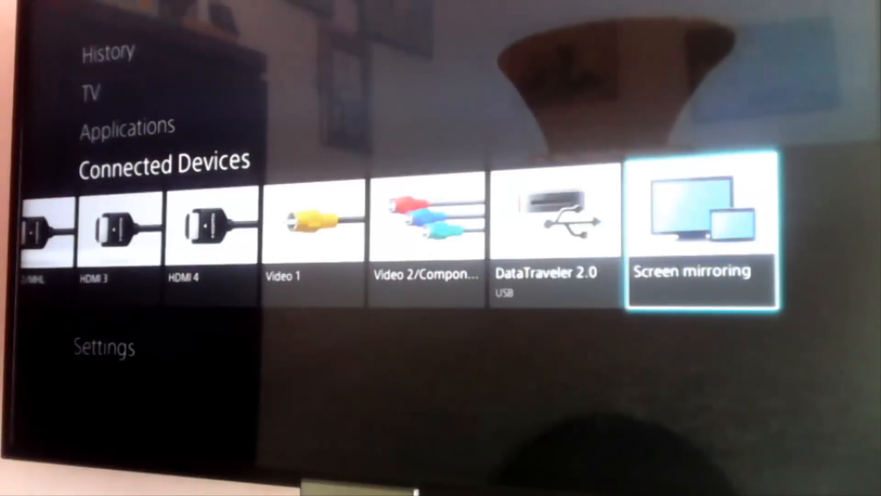
# - Move down to Settings, return to Connected Devices, and launch the Screen mirroring tile
pyautogui.click(701, 231)
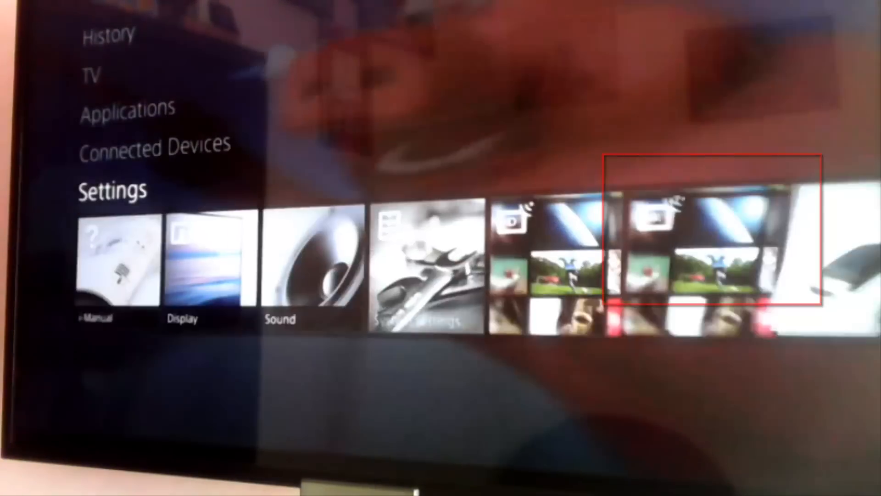
pyautogui.hscroll(-3)
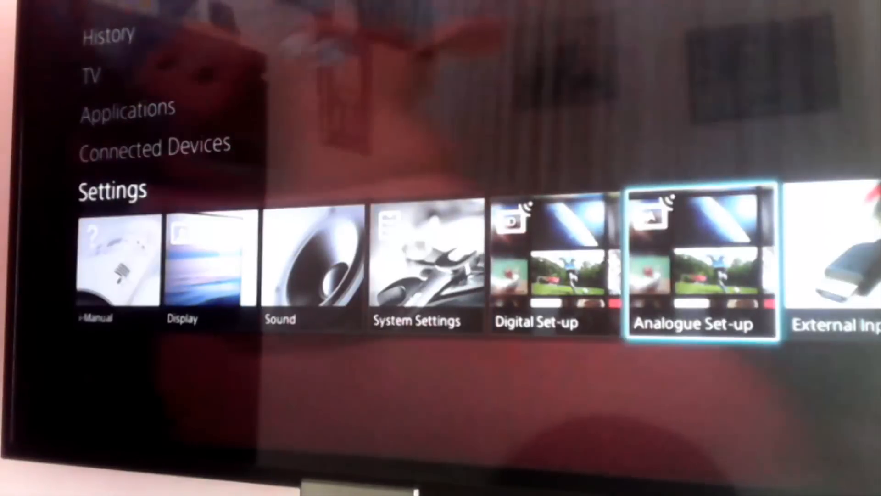
pyautogui.press('Up')
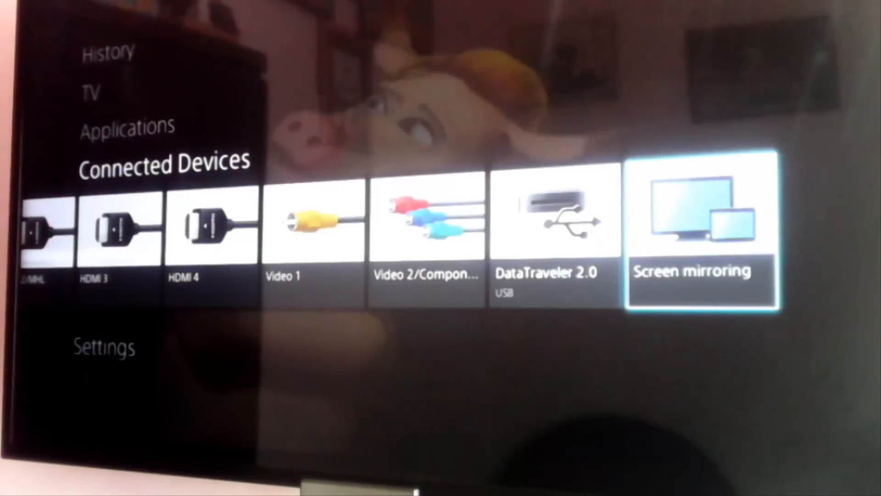
pyautogui.click(701, 231)
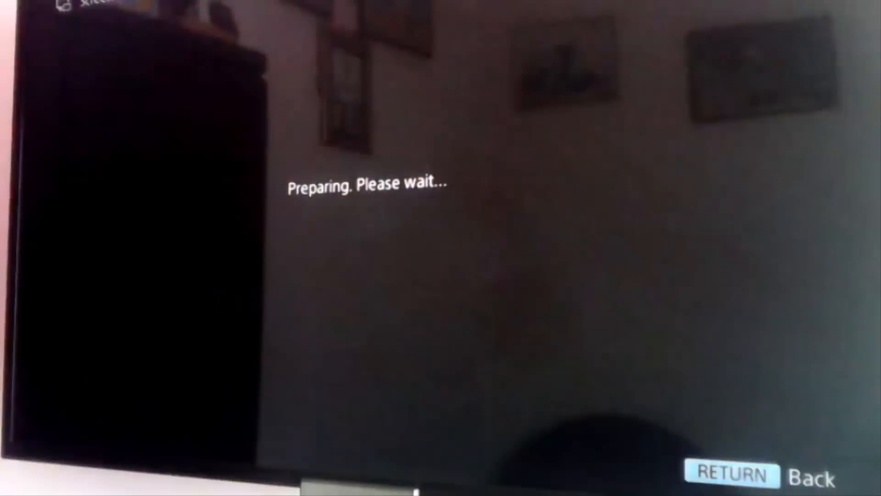